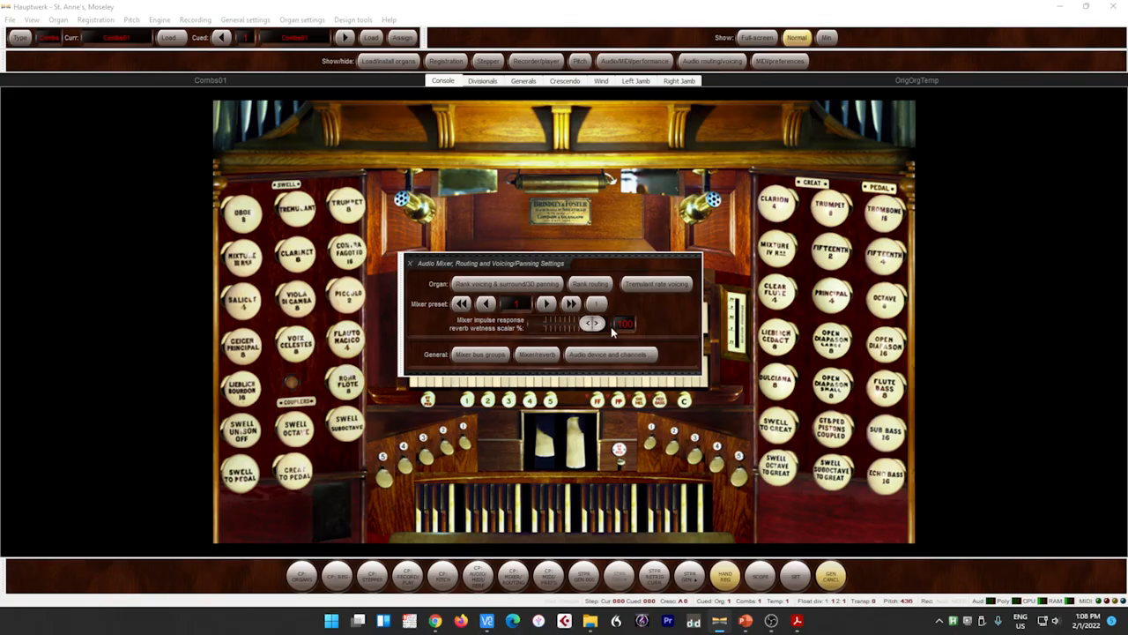
{"action": "mouse_move", "coordinate": [652, 291]}
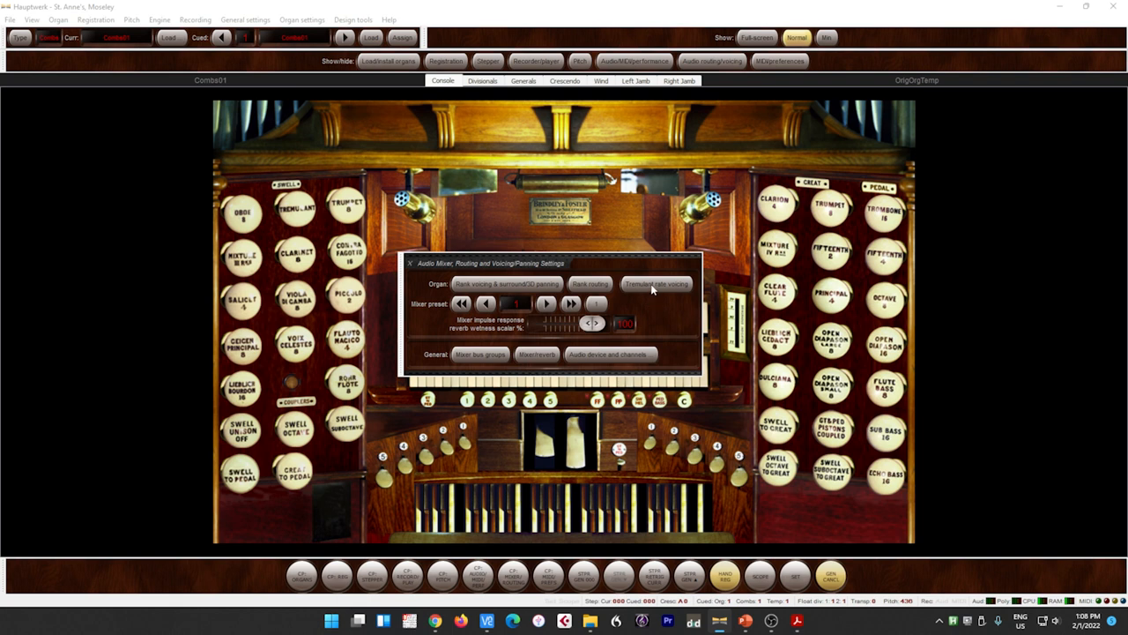
{"action": "mouse_move", "coordinate": [656, 283]}
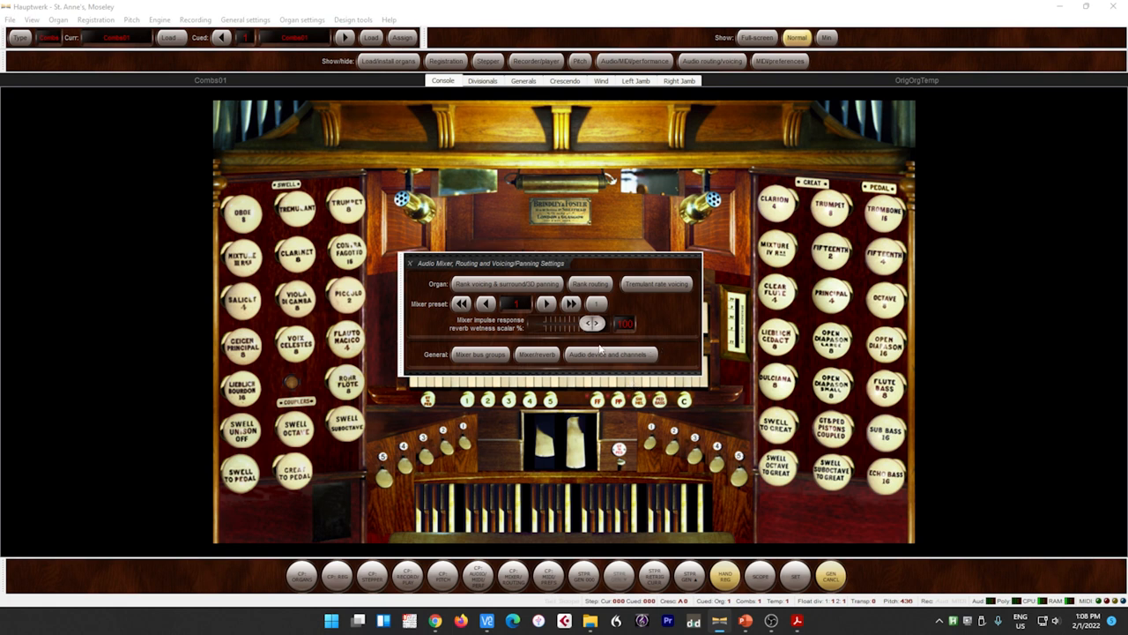
{"action": "mouse_move", "coordinate": [559, 363]}
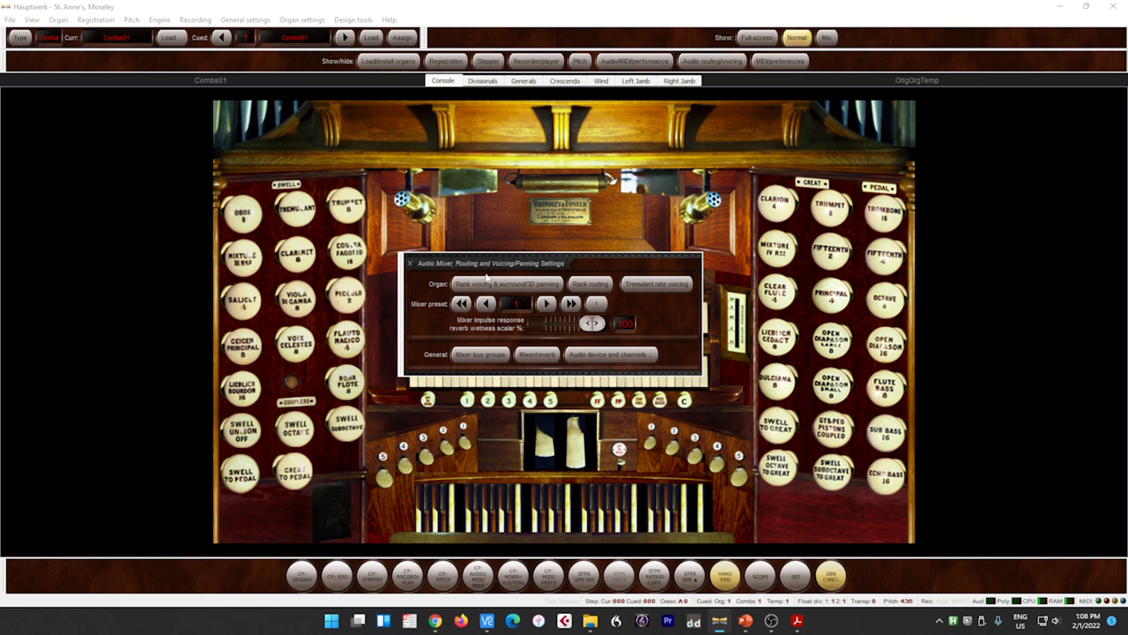
{"action": "mouse_move", "coordinate": [486, 303]}
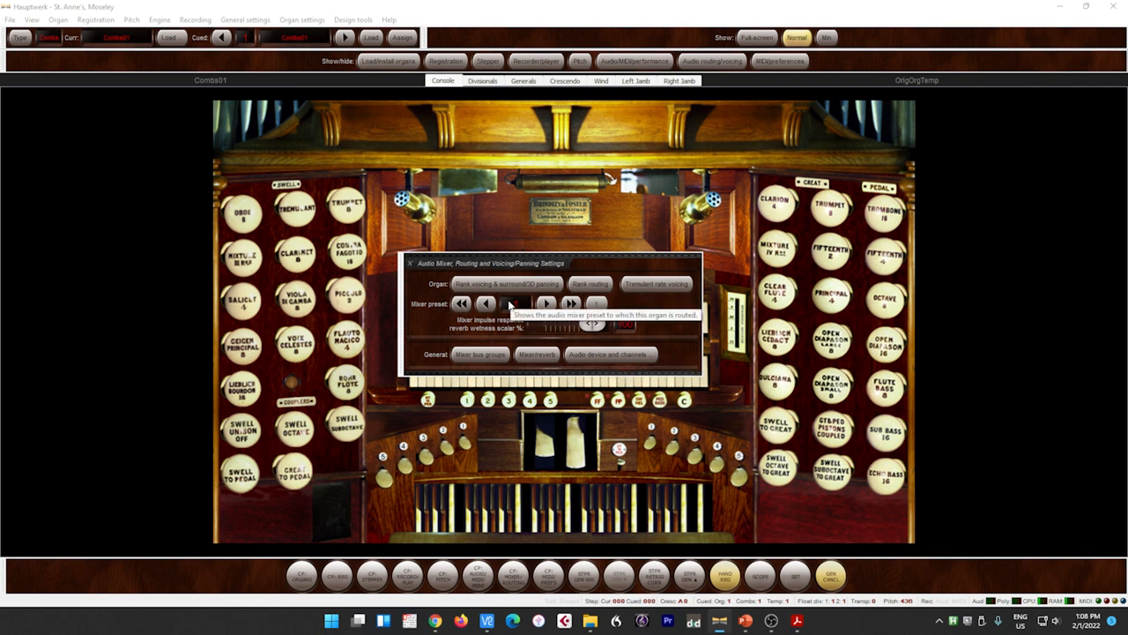